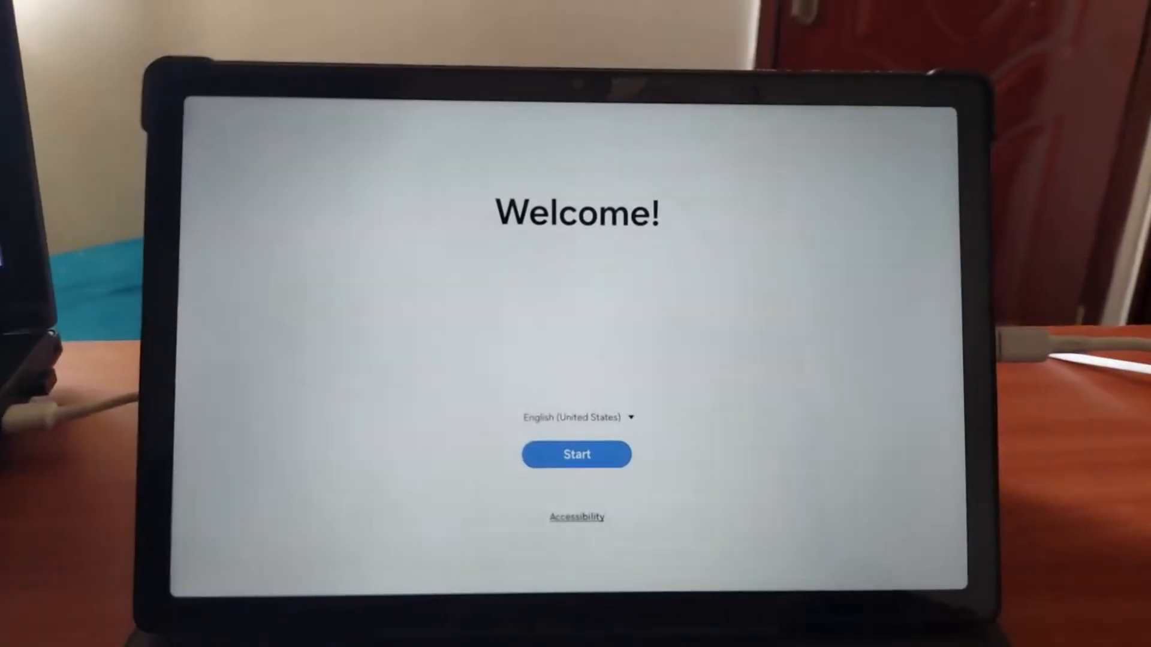
Start setup from Welcome, skip Wi-Fi network selection and accept the shown date and time
click(577, 454)
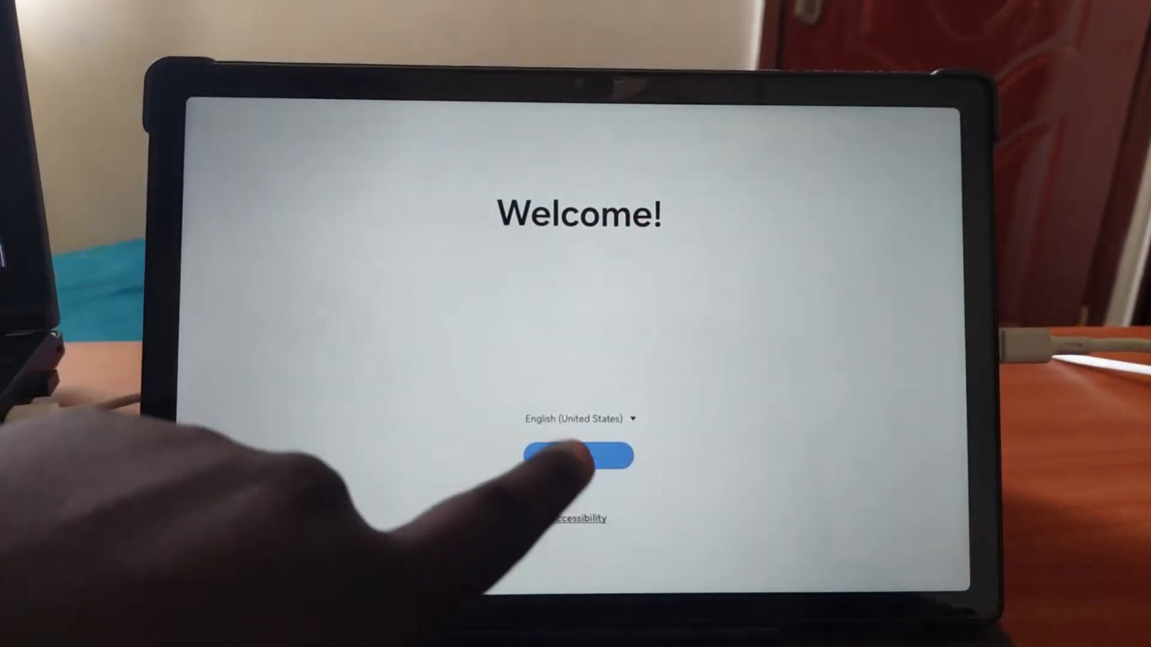
click(578, 456)
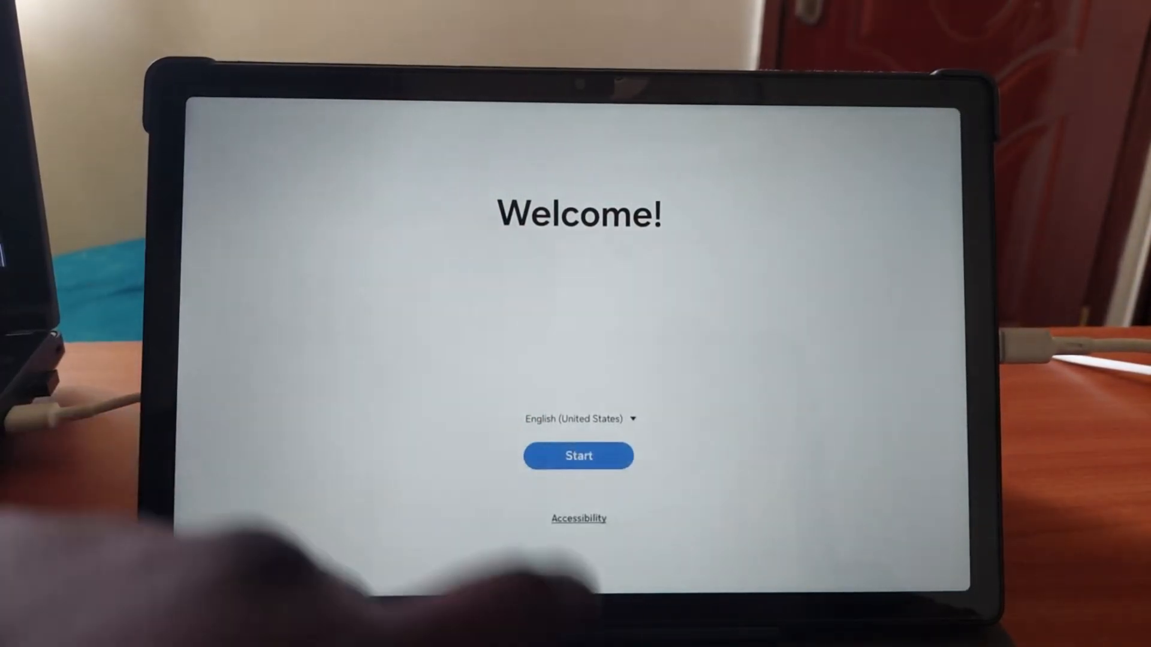
click(578, 455)
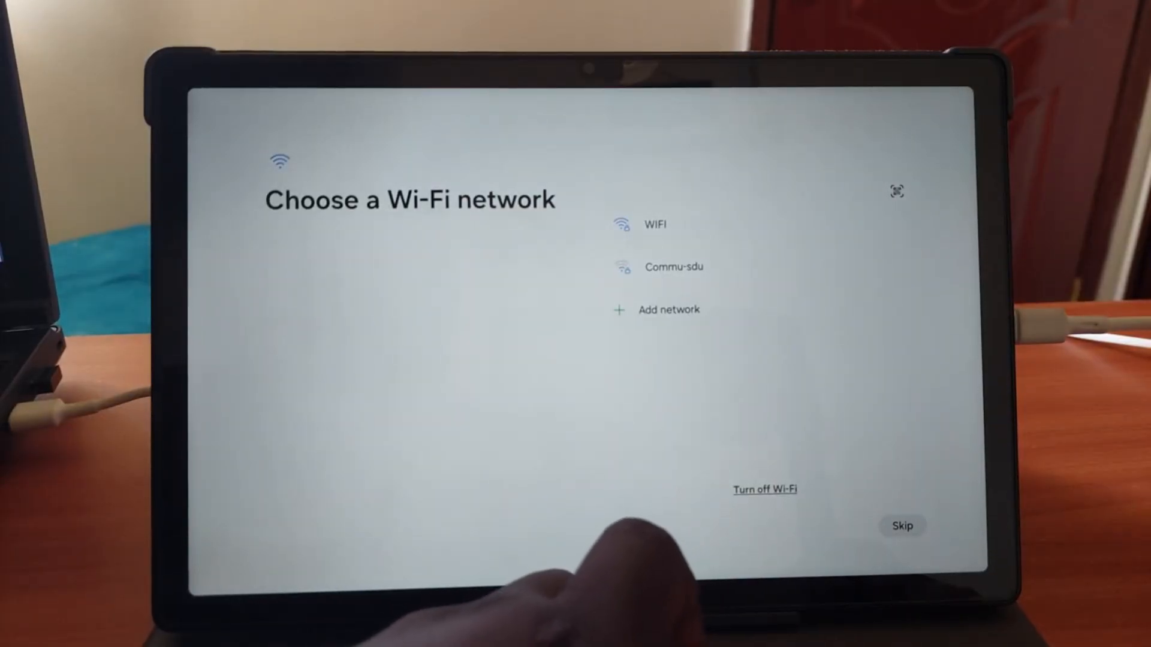
click(903, 527)
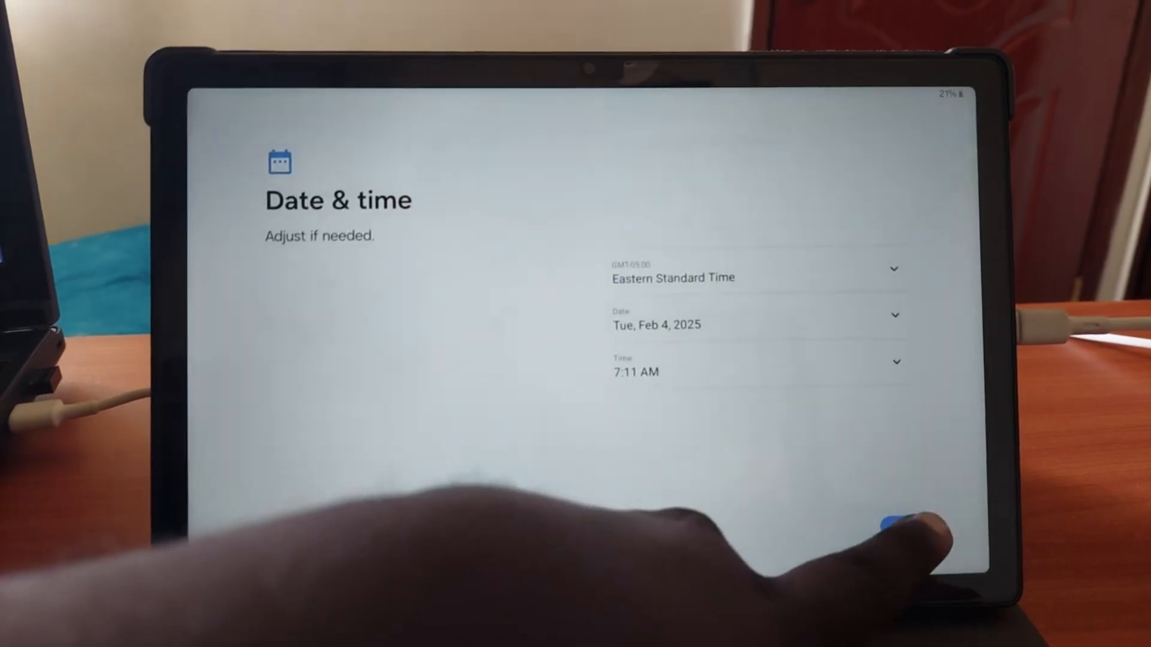
click(910, 521)
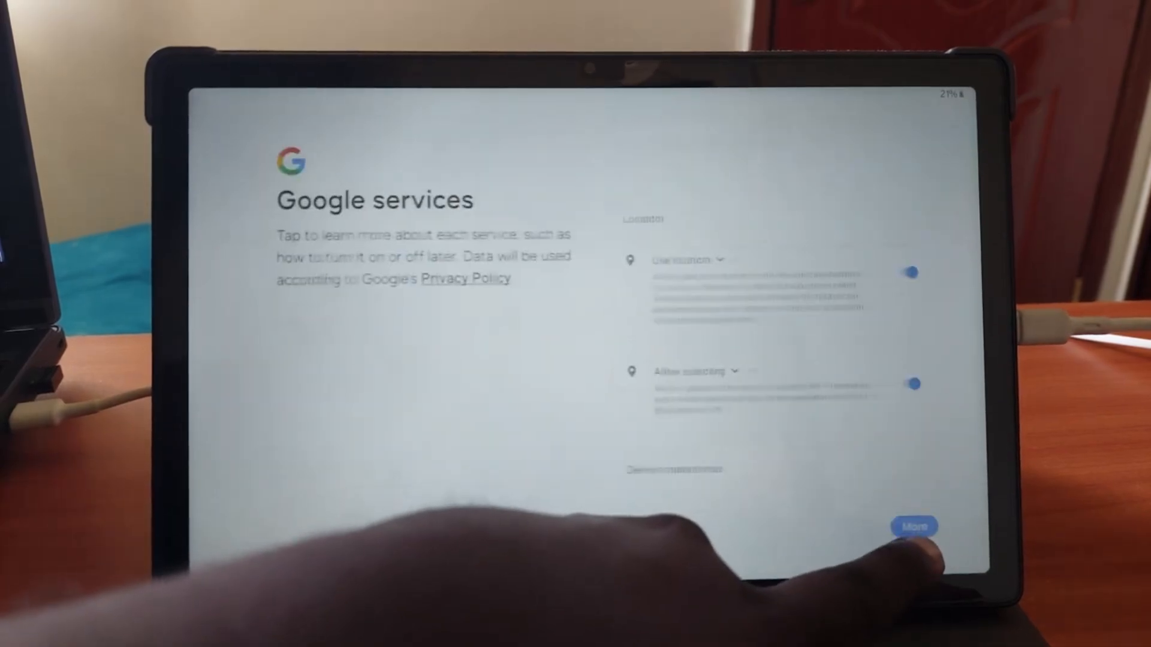